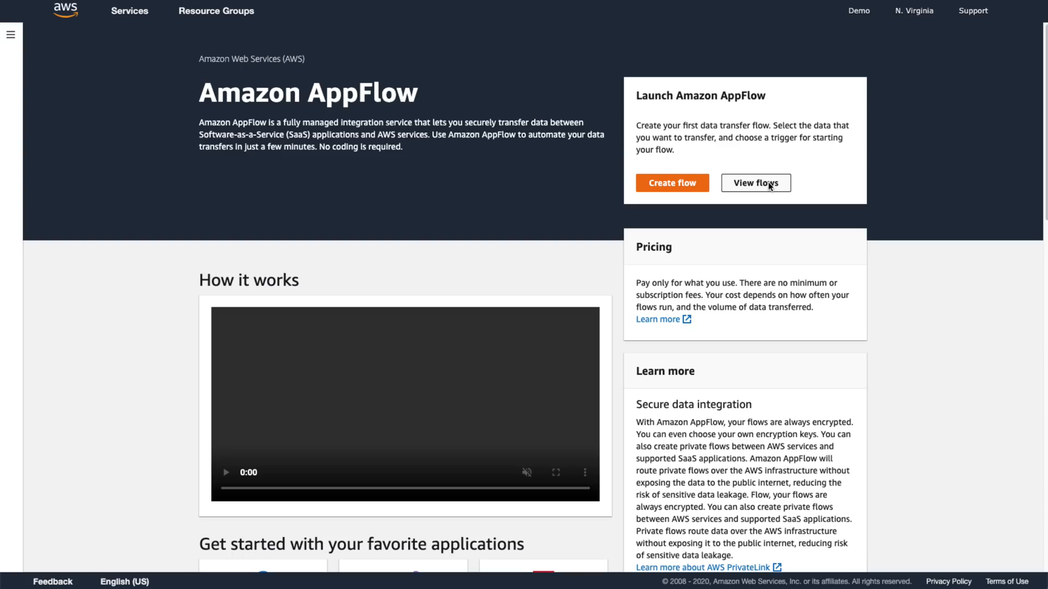
mouse_move(742, 185)
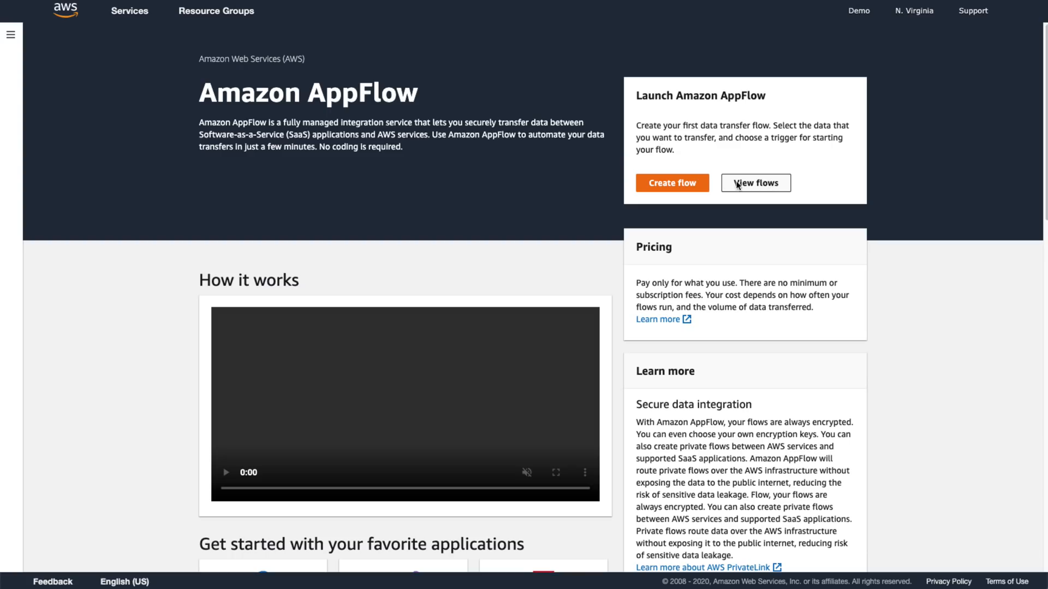
- Start a new flow from the Amazon AppFlow landing page
click(671, 182)
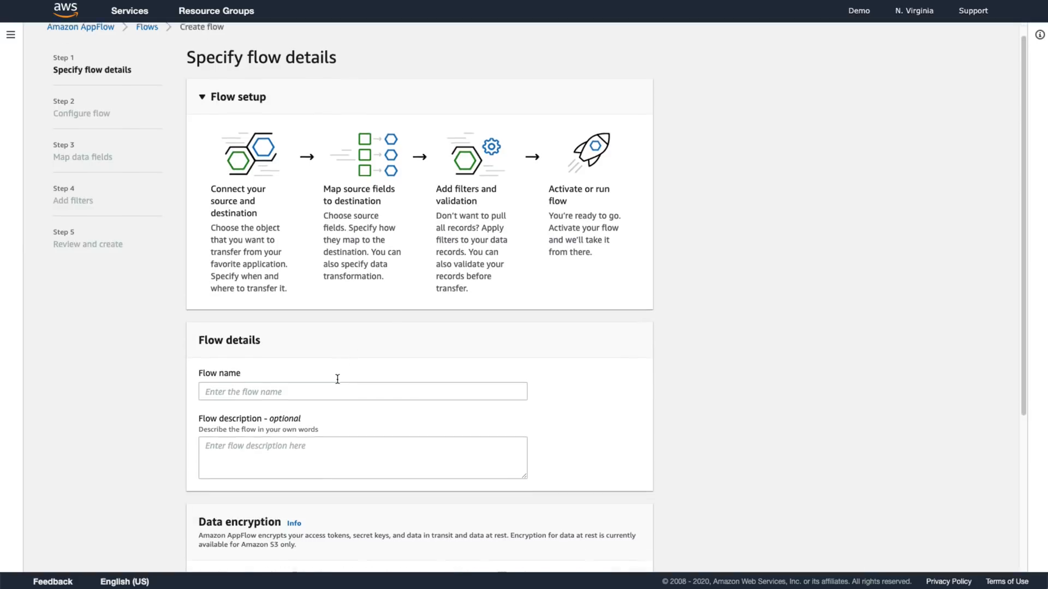
- Name the flow 'new-salesforce-opps' and continue to the configure-flow step
text(new)
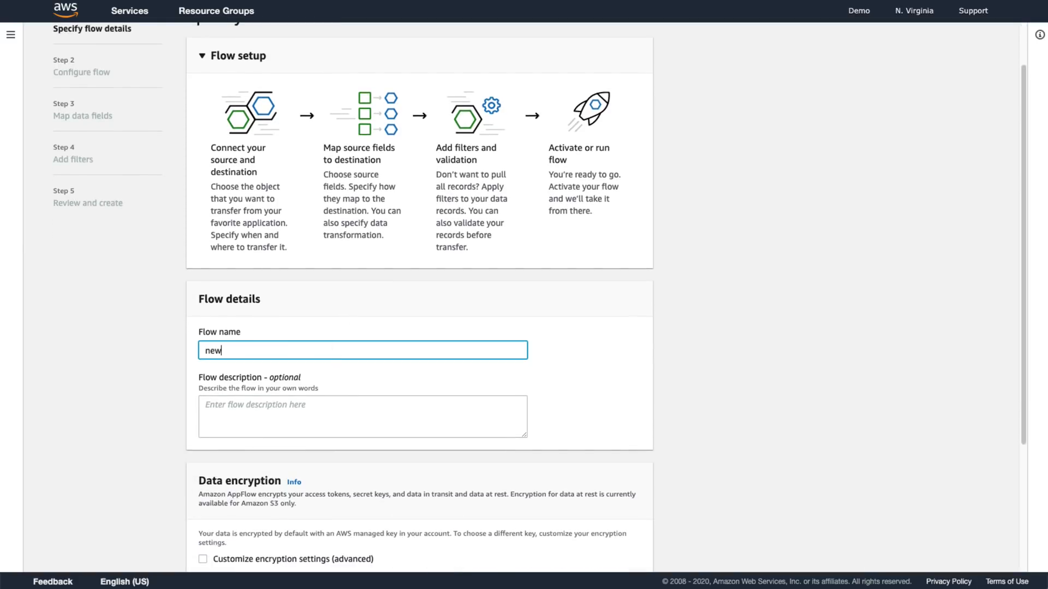
text(-salesforce)
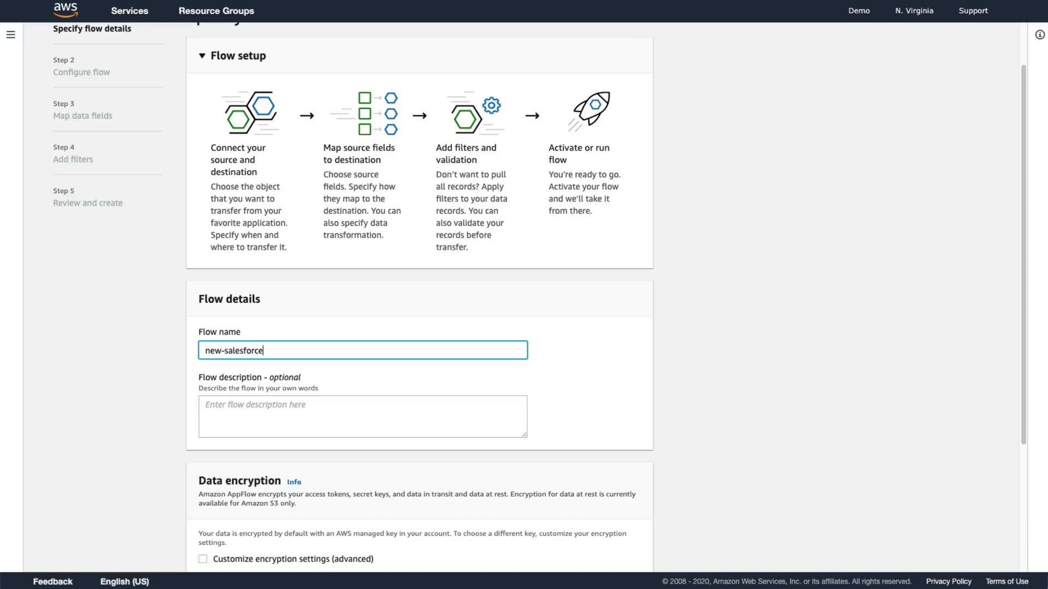
text(-opps)
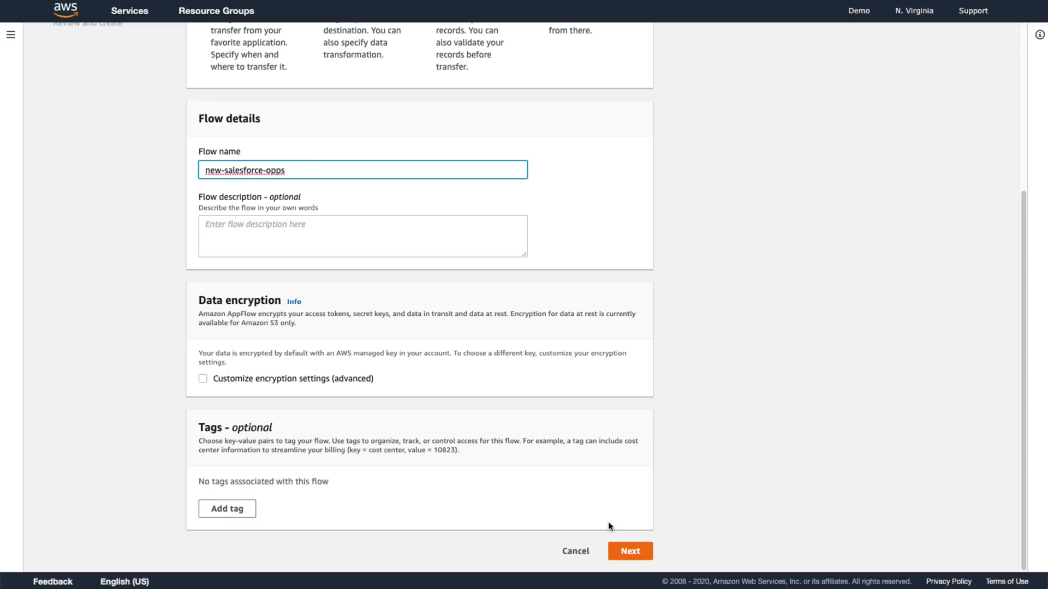
click(628, 550)
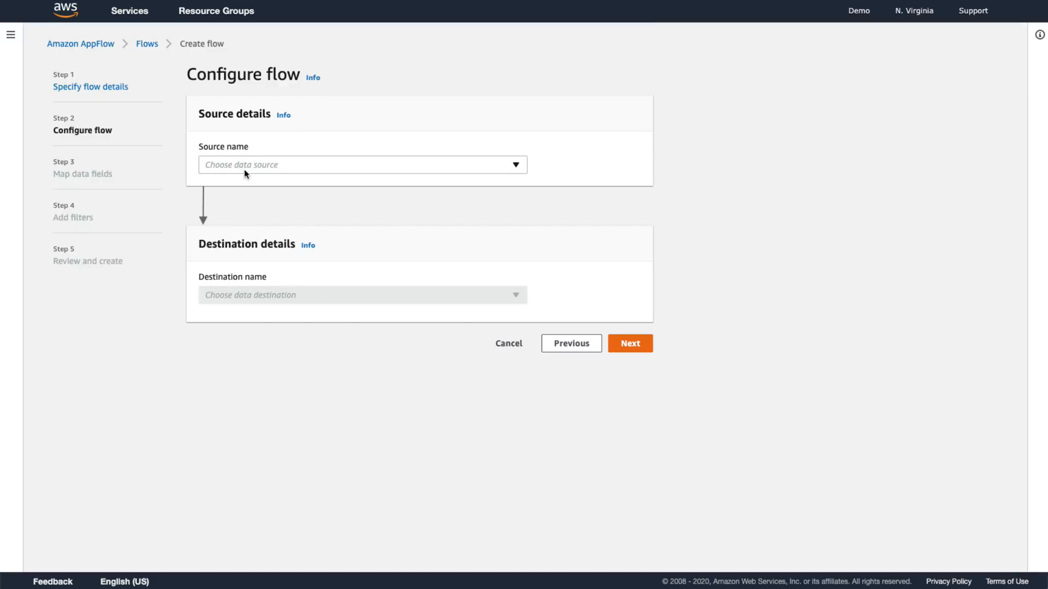
- Set Salesforce as source and authorise a new connection named 'salesforce-prod'
click(361, 165)
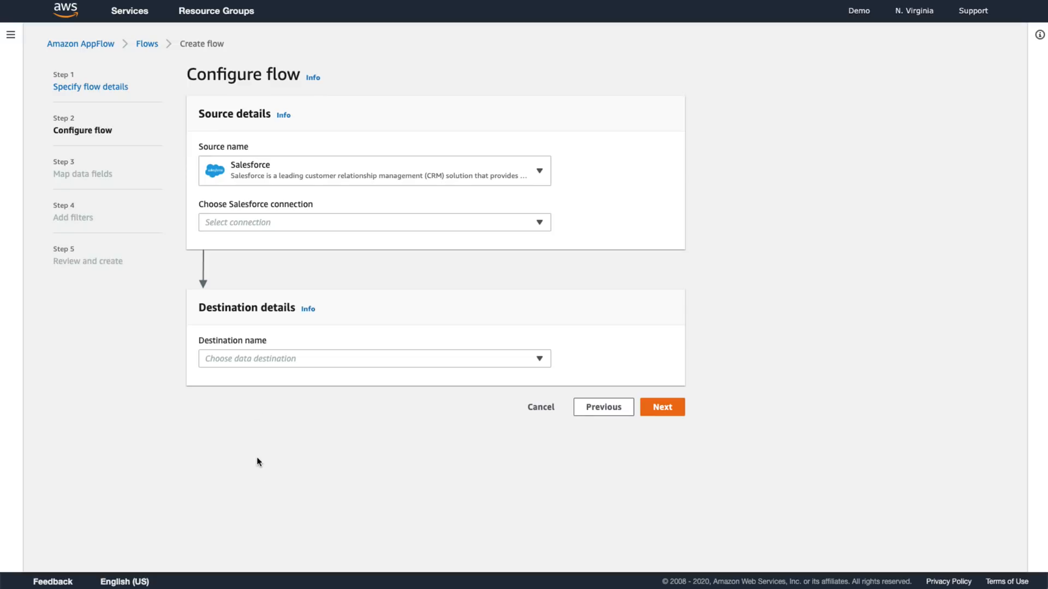
click(374, 222)
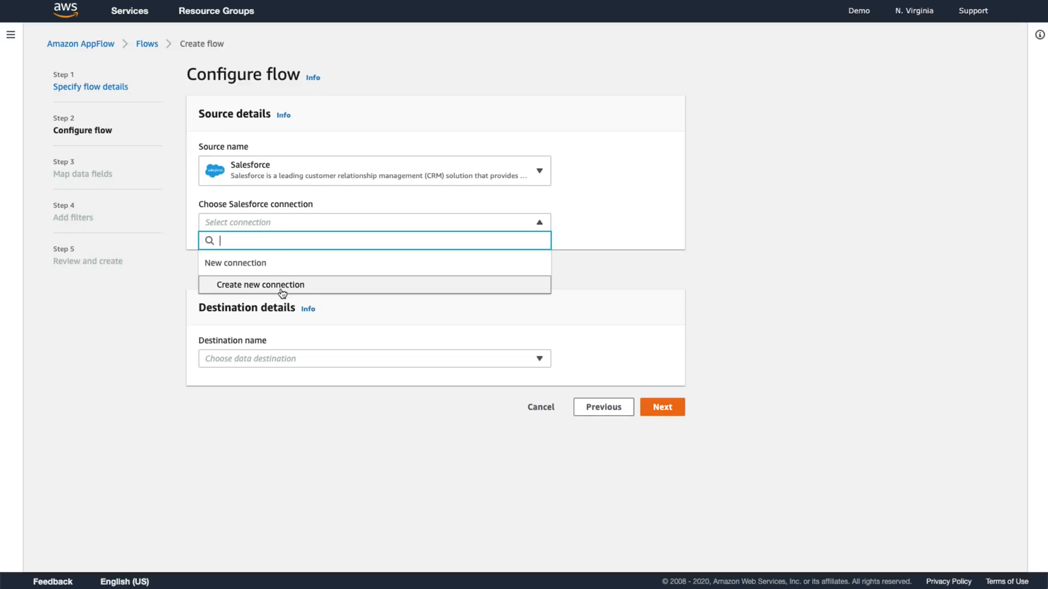
click(261, 285)
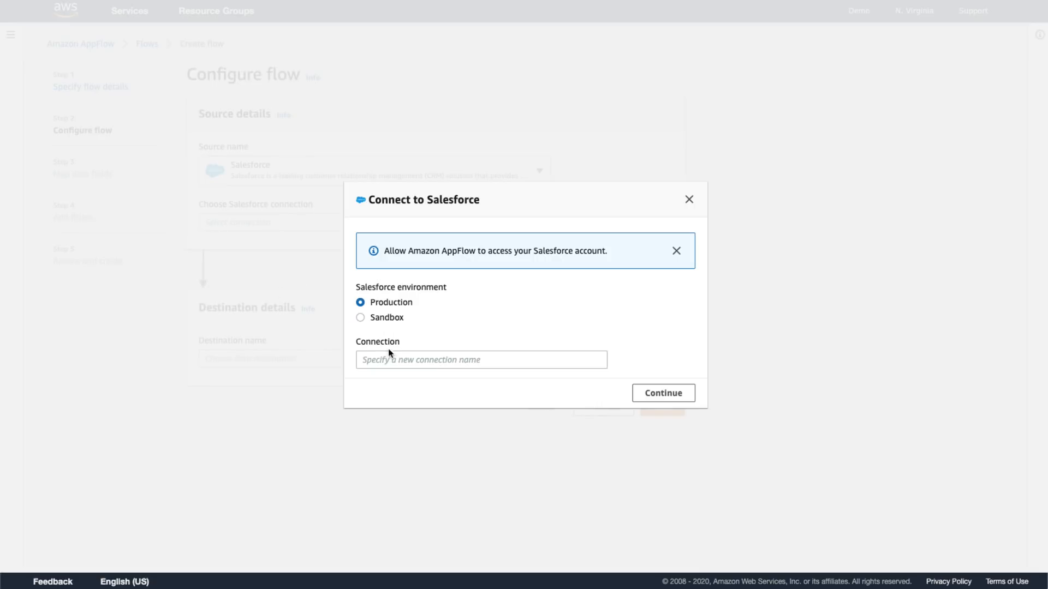
text(salesforce-prod)
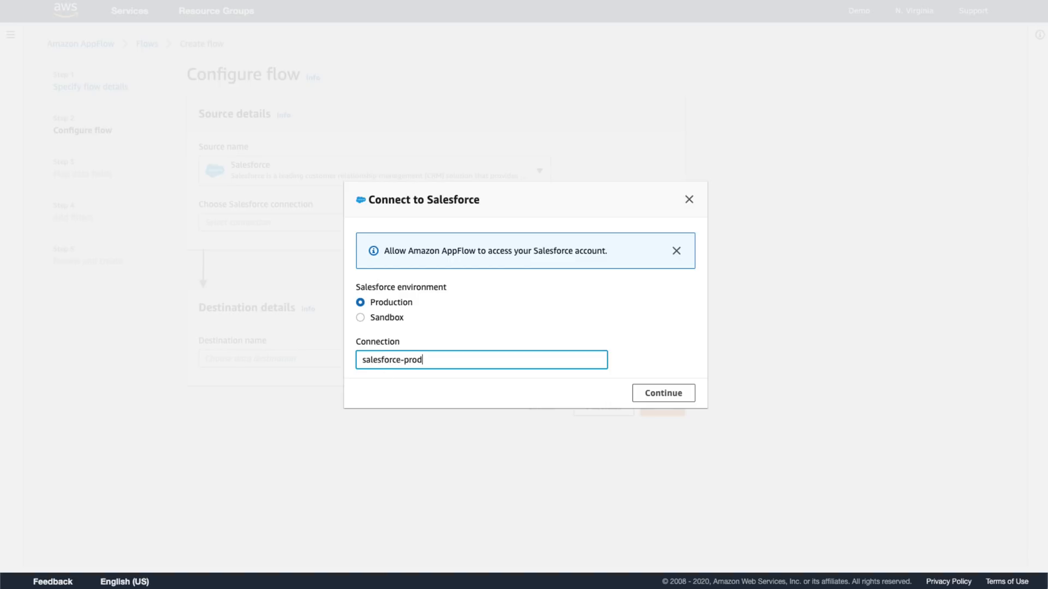
click(662, 393)
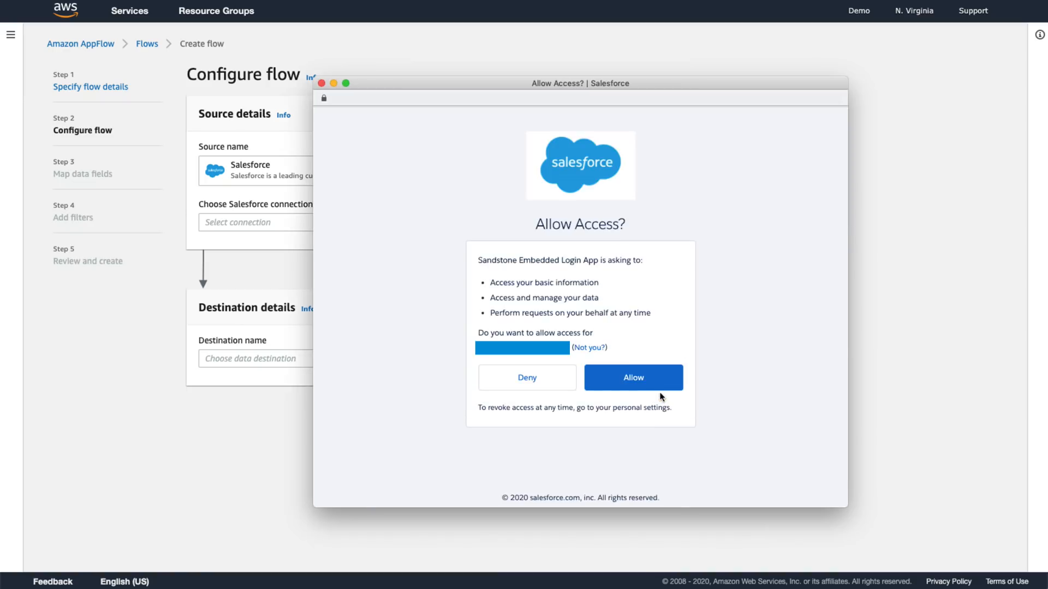
click(632, 377)
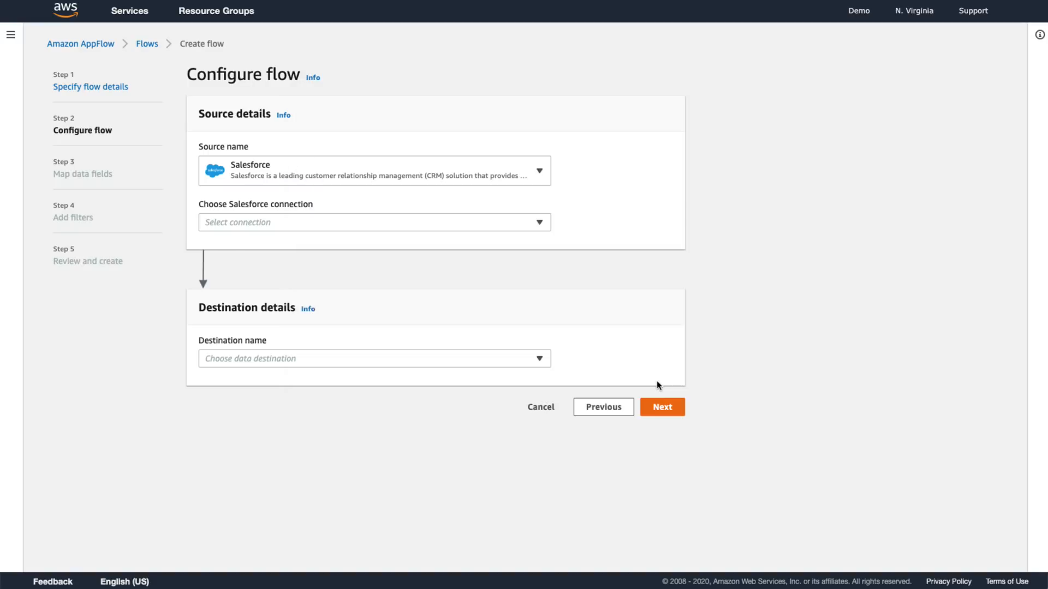
click(373, 222)
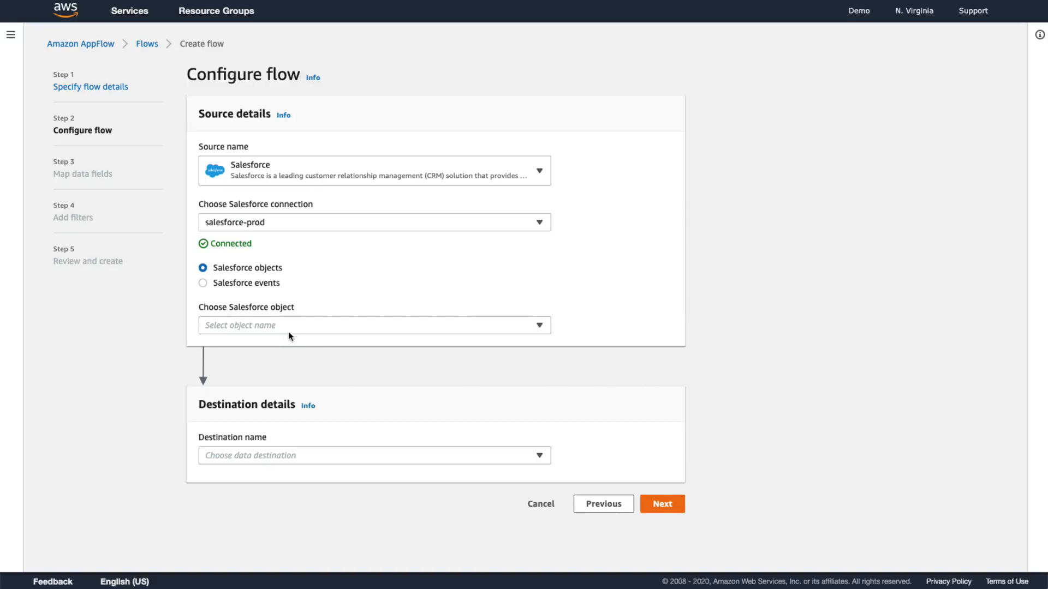
- Choose the Opportunity object and send it to Amazon S3 bucket 'my-appflow-demo'
click(375, 326)
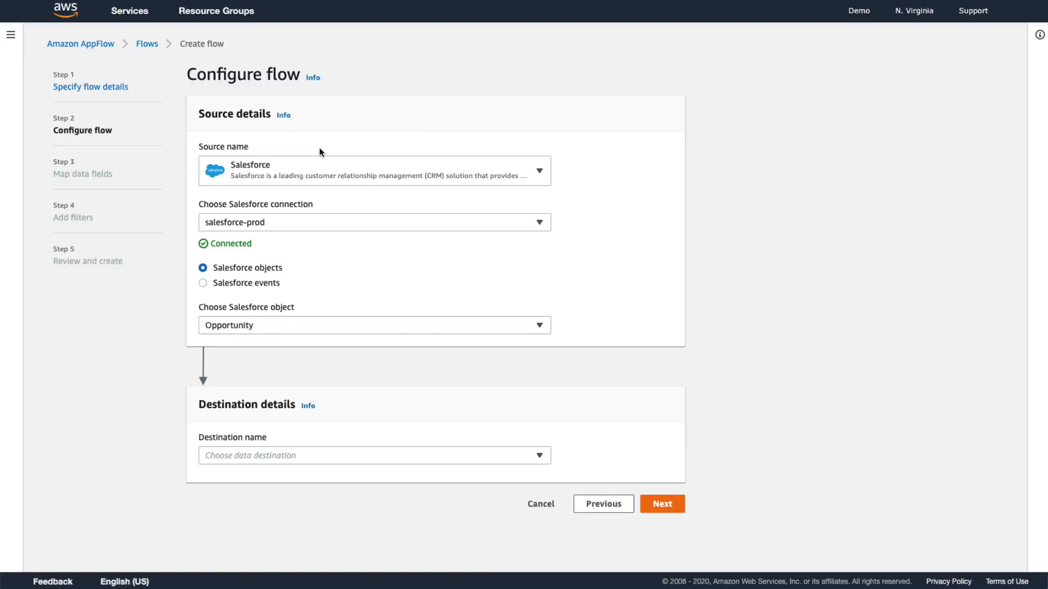
click(374, 455)
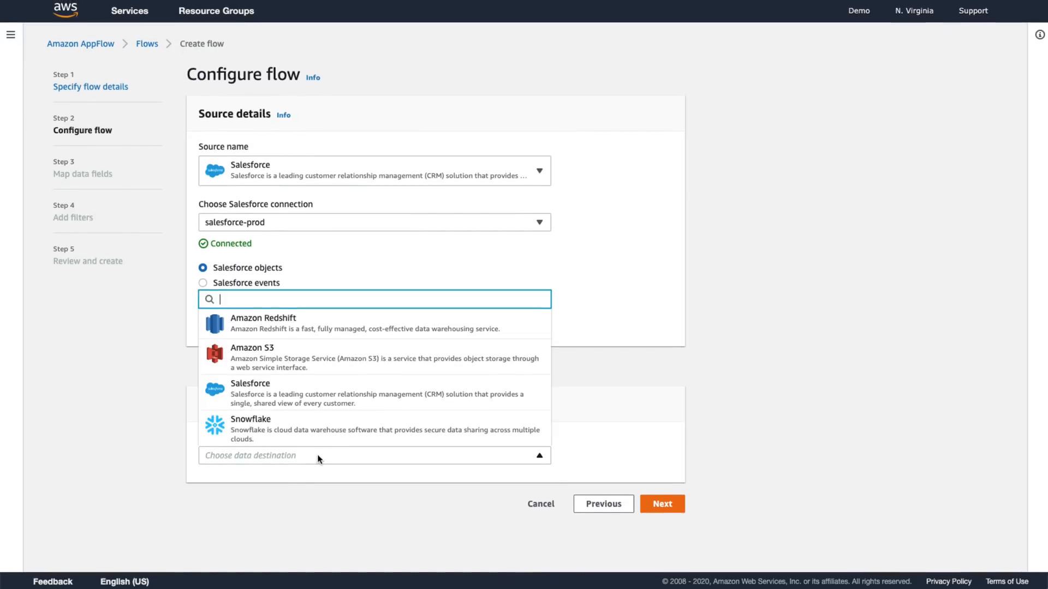
click(253, 348)
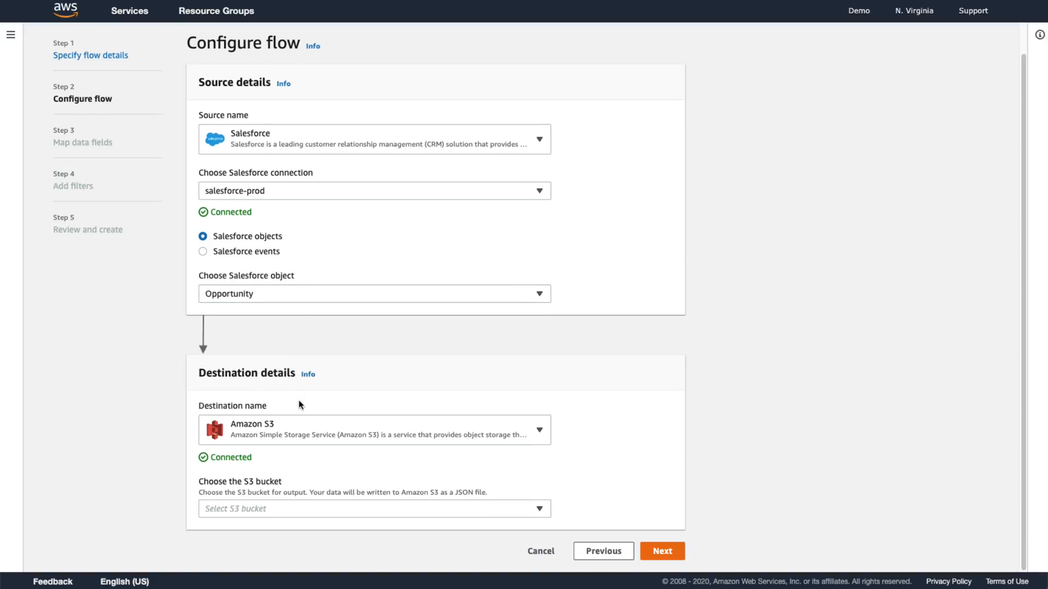
click(375, 509)
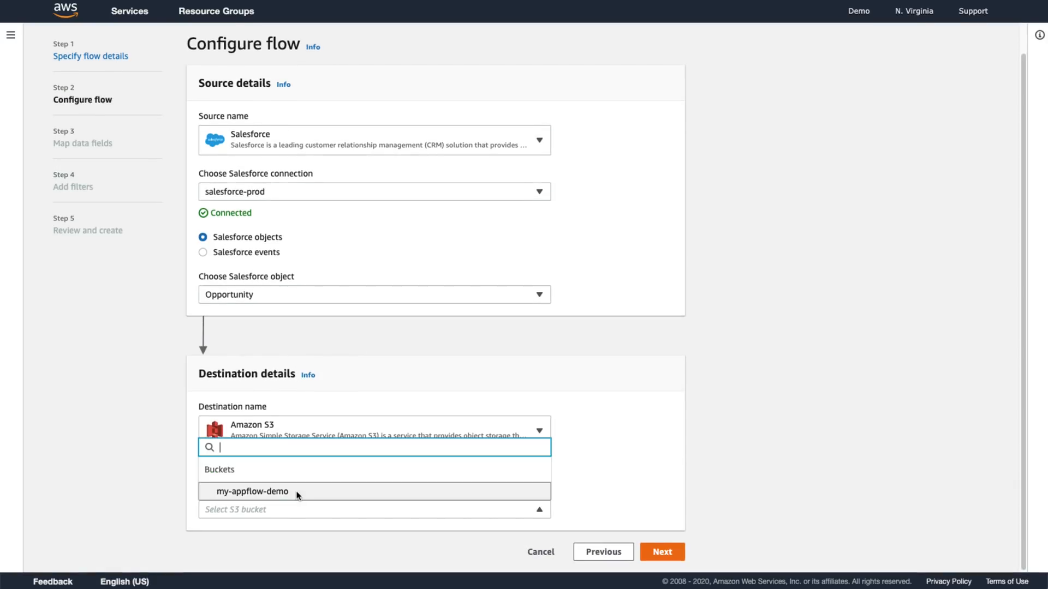
click(253, 491)
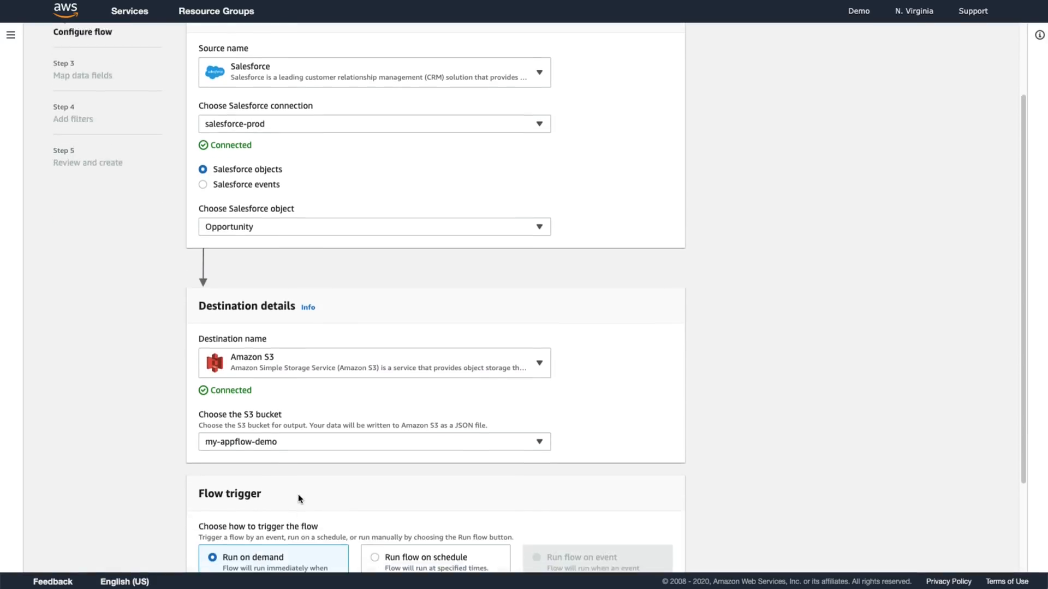
- Keep the Run on demand trigger and advance to field mapping
scroll(down, 3)
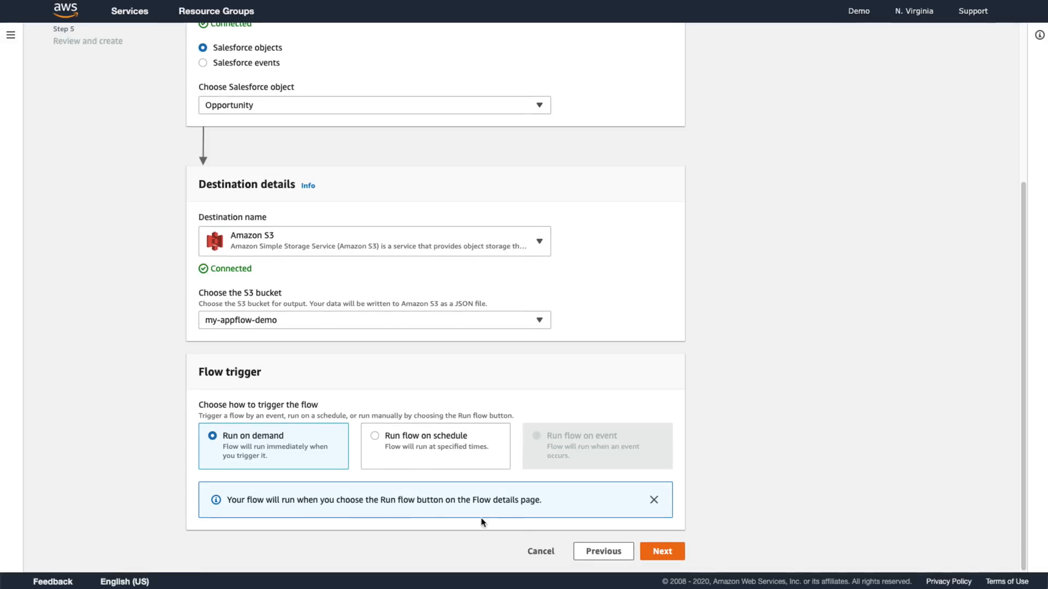
click(660, 551)
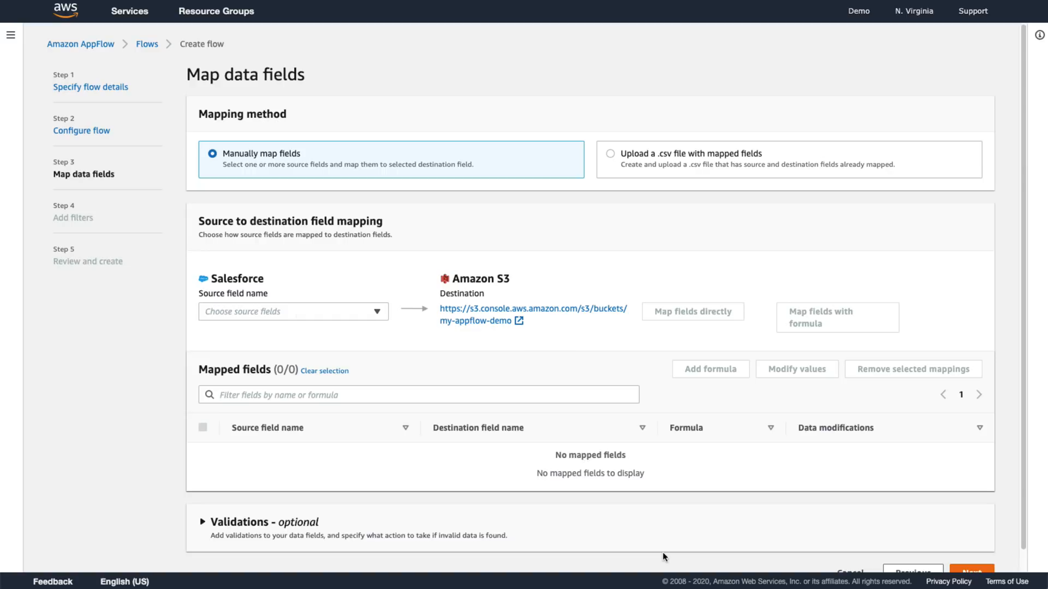
- Map all source fields directly and mask the Account ID values
click(293, 312)
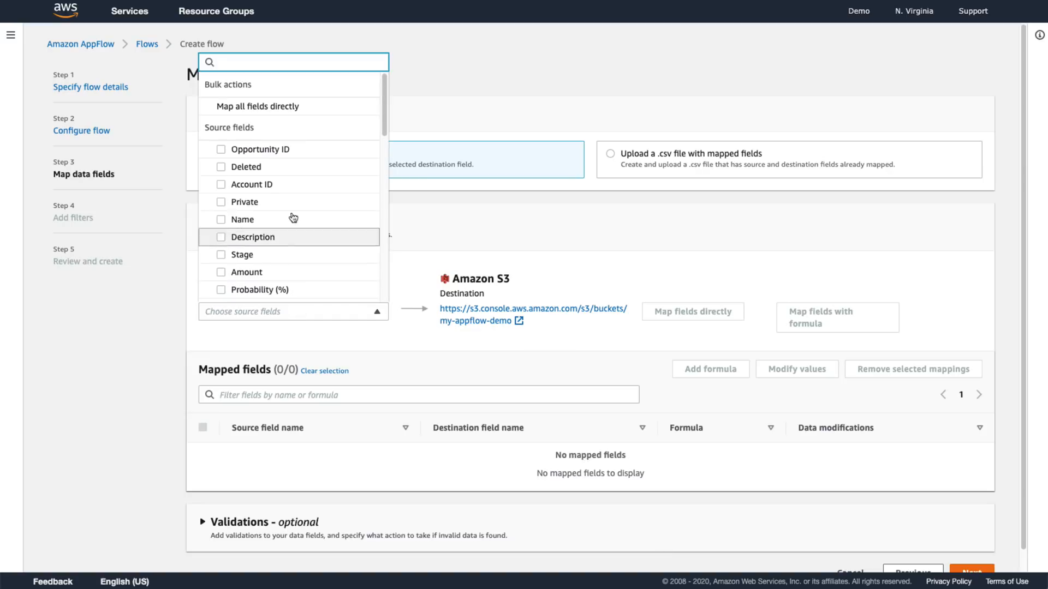
click(257, 106)
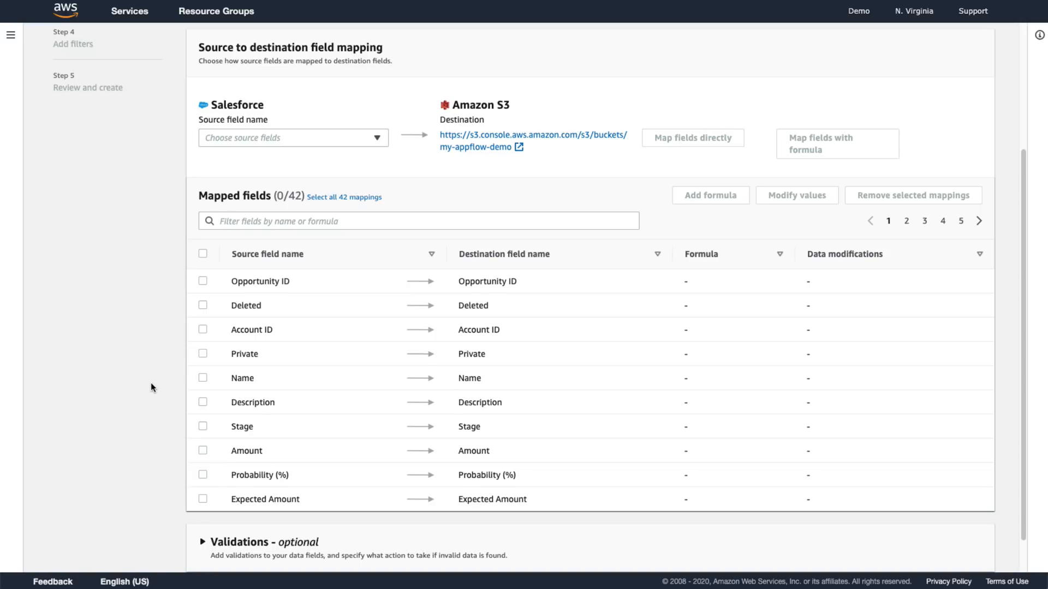
click(796, 195)
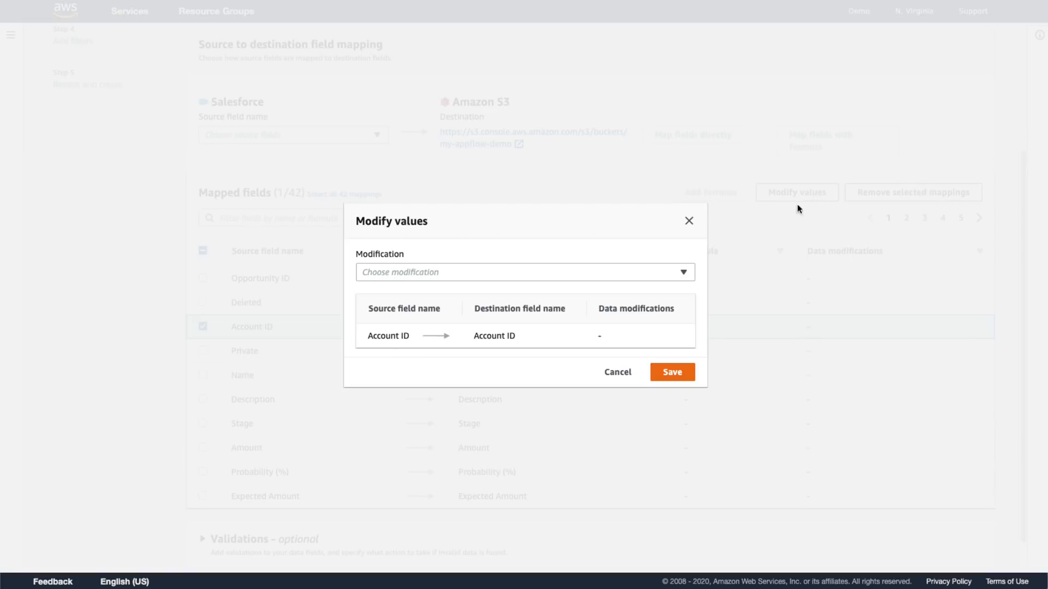
click(524, 272)
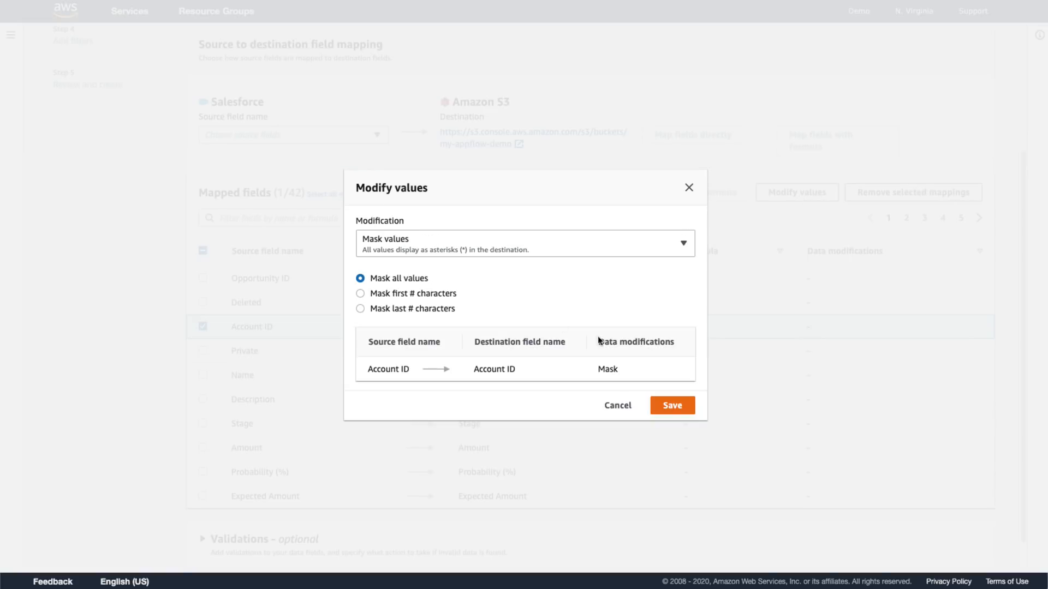
click(671, 406)
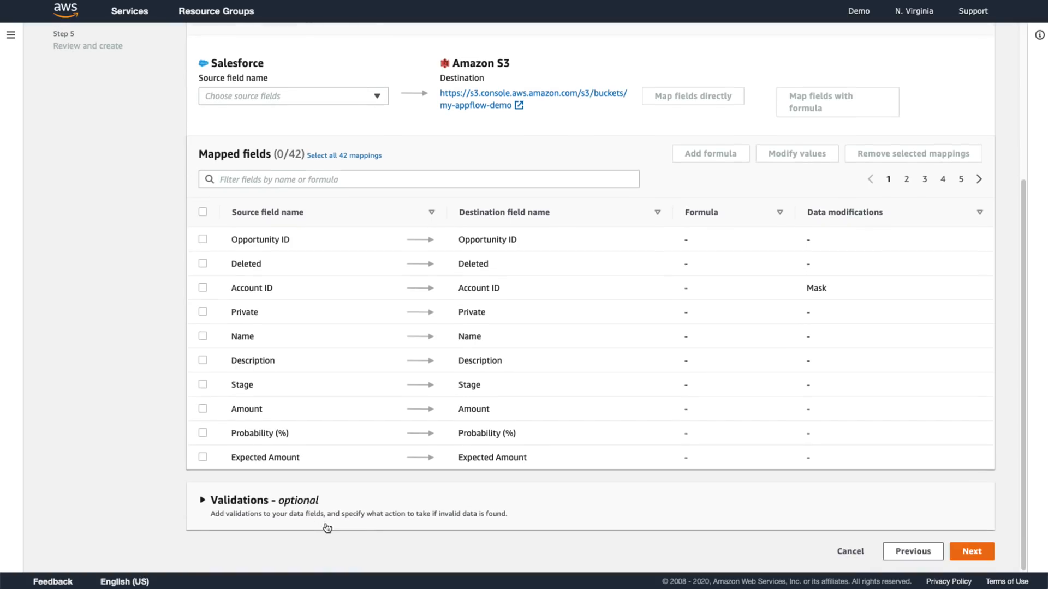
- Add a validation ignoring records with missing or null Amount, then continue
click(202, 500)
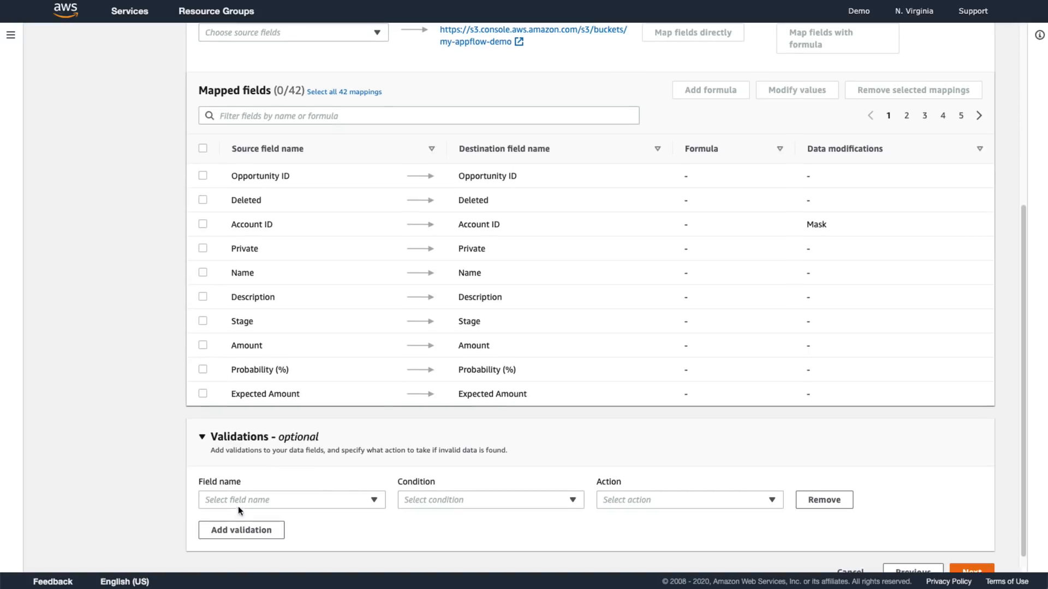
click(291, 499)
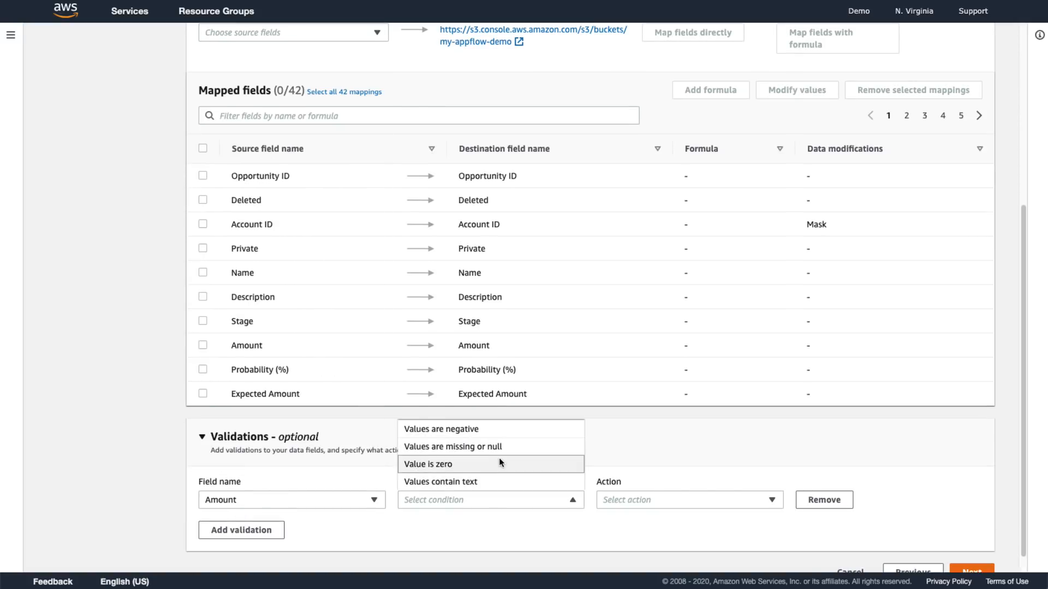
click(453, 447)
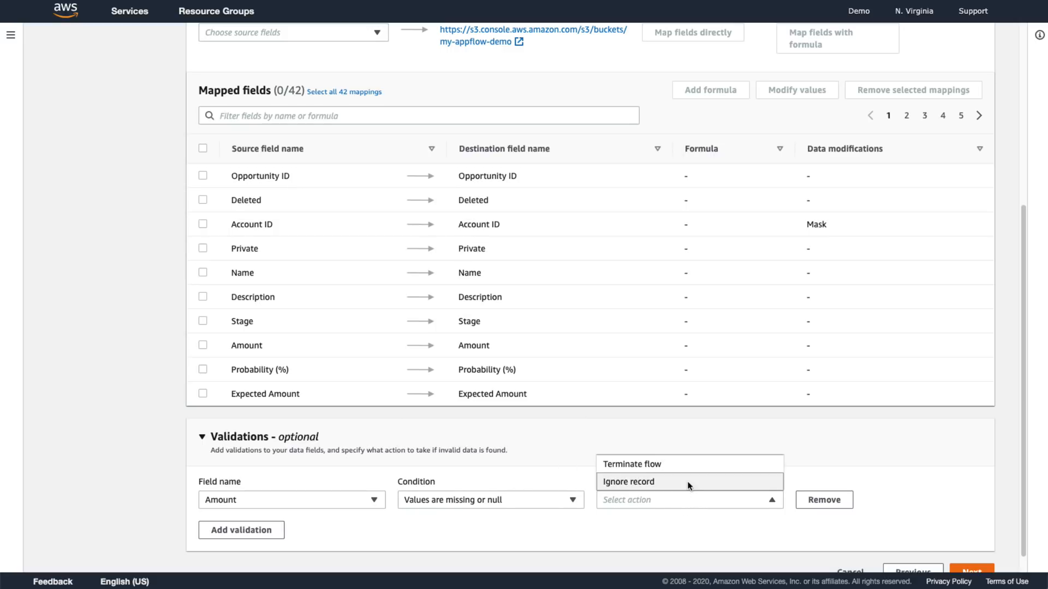
click(970, 572)
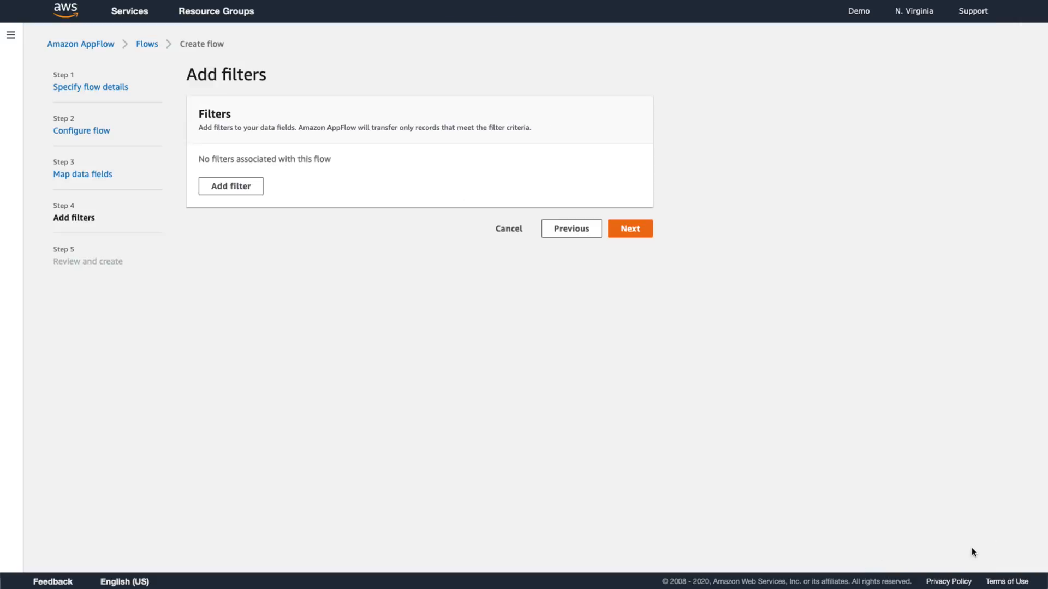
- Filter records to Created Date on or after 3/1/2020 and go to review
click(230, 186)
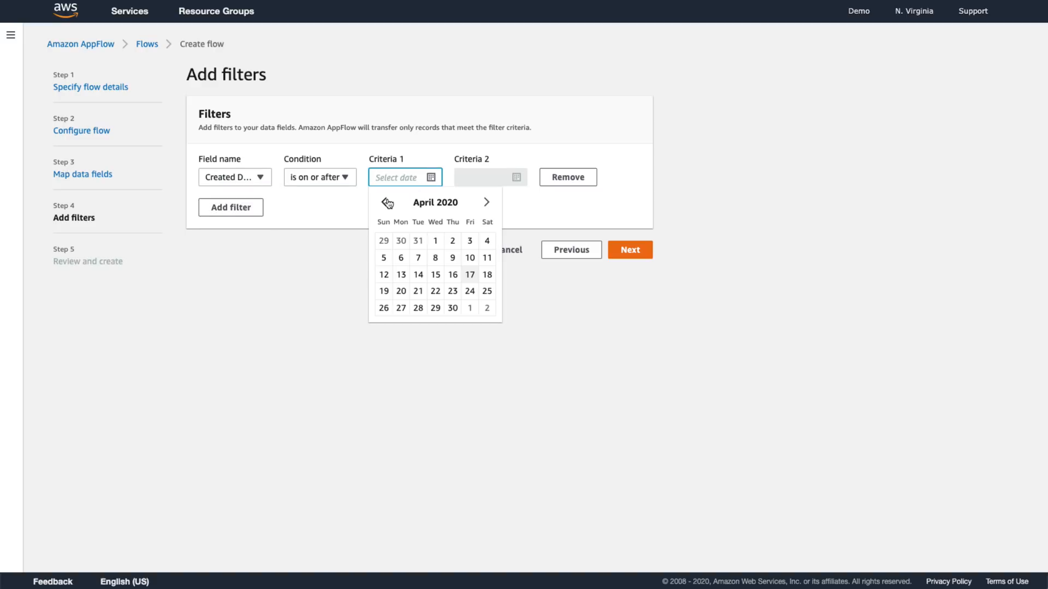
click(628, 250)
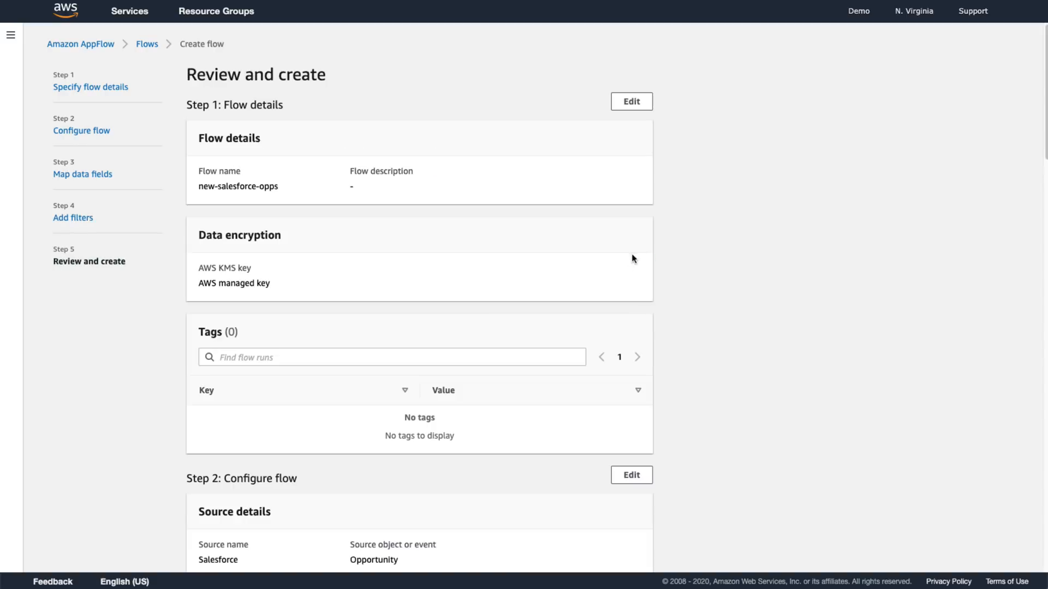
- Review the settings, create the 'new-salesforce-opps' flow, and run it
scroll(down, 3)
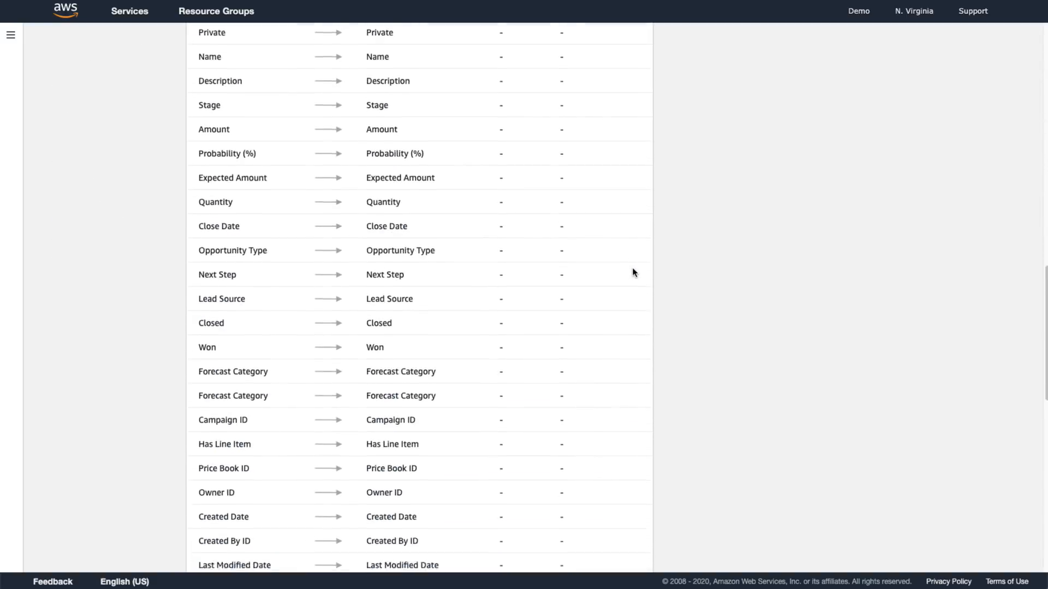
scroll(down, 3)
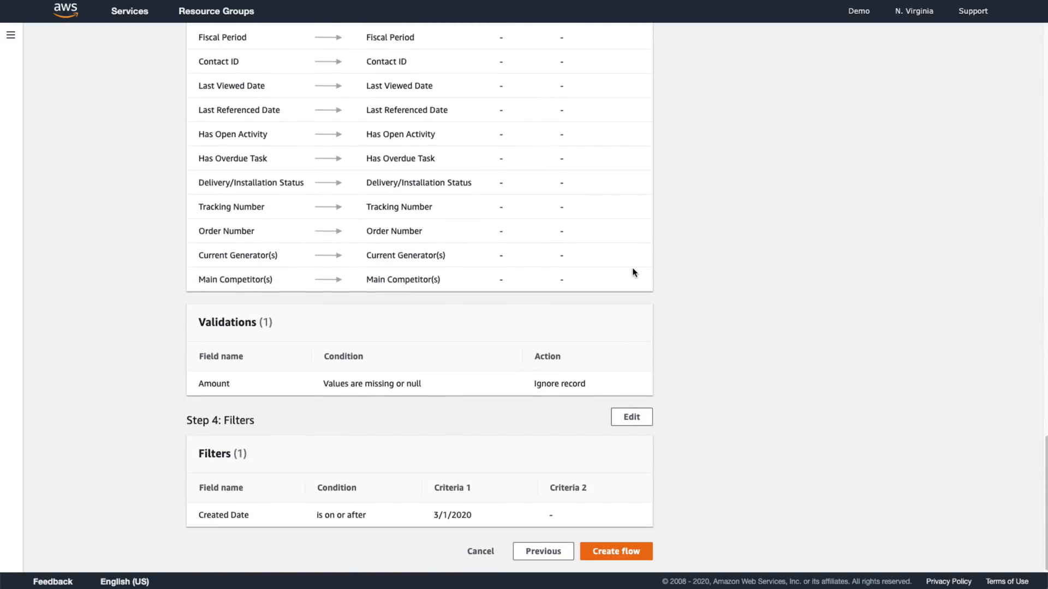
click(616, 551)
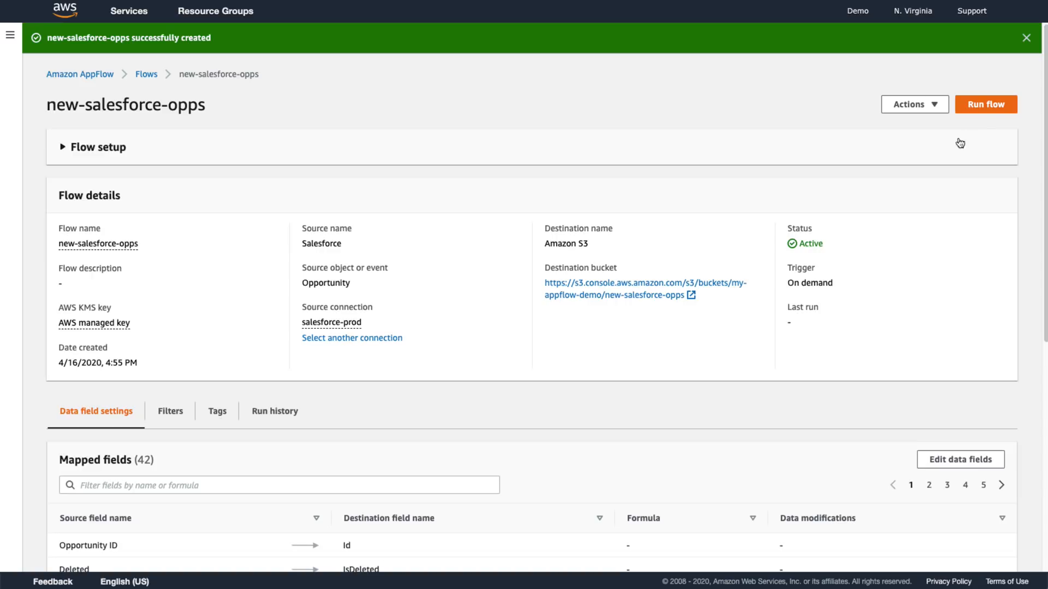
click(985, 104)
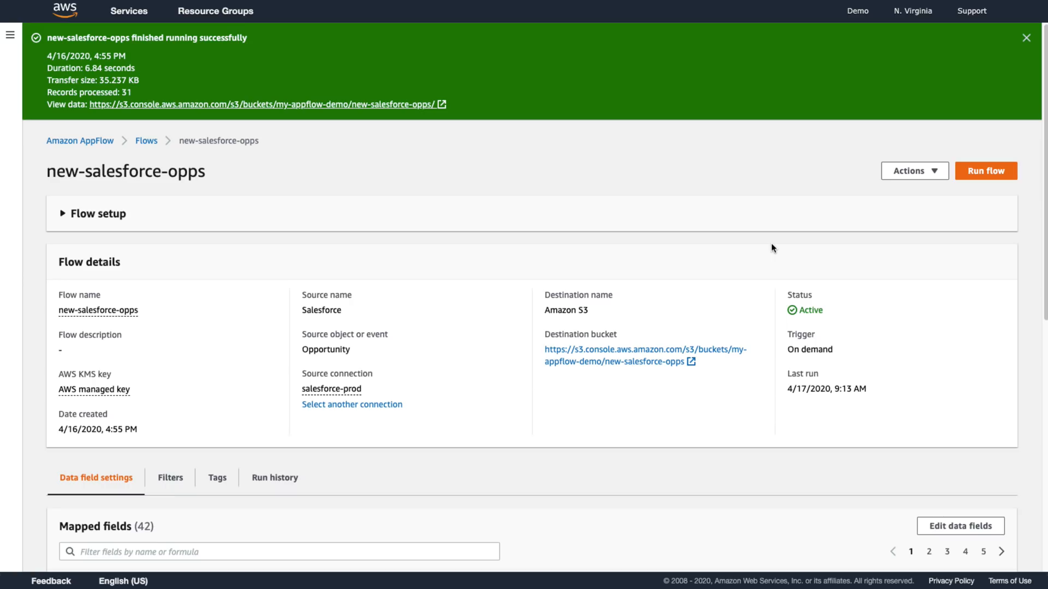